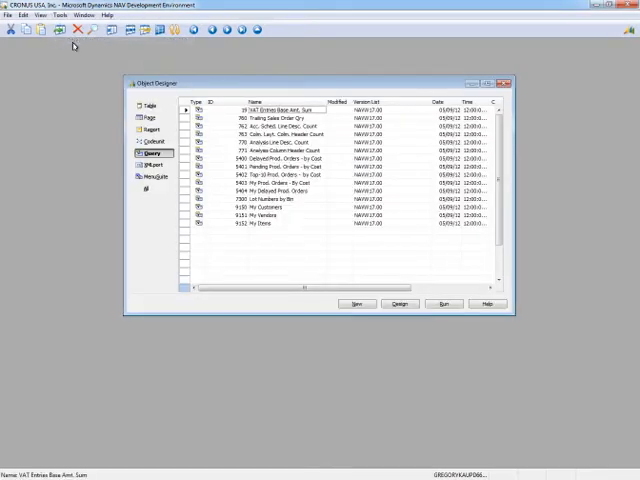
Step: Create a new query with Sales Header as its data item
click(152, 152)
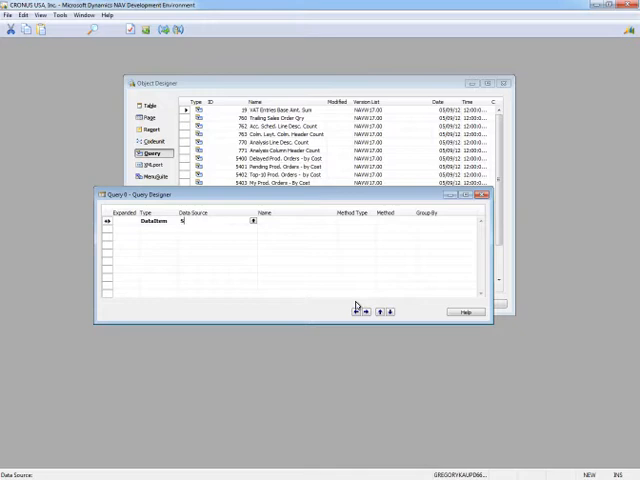
text(Sales Header)
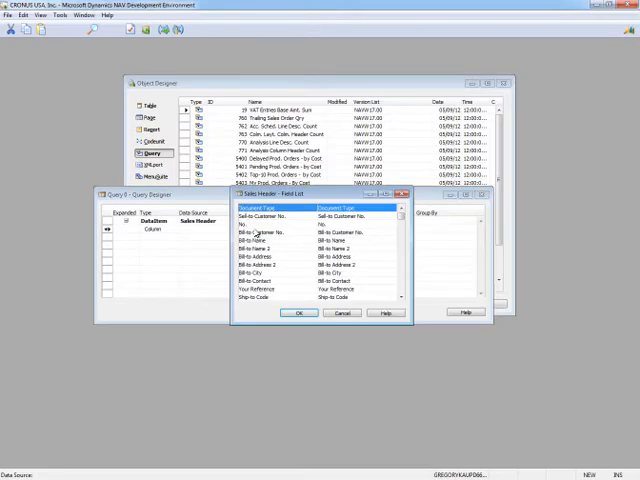
Step: Add Document Type, Sell-to Customer No., No., Posting Date, Amount and Salesperson Code as columns
click(300, 312)
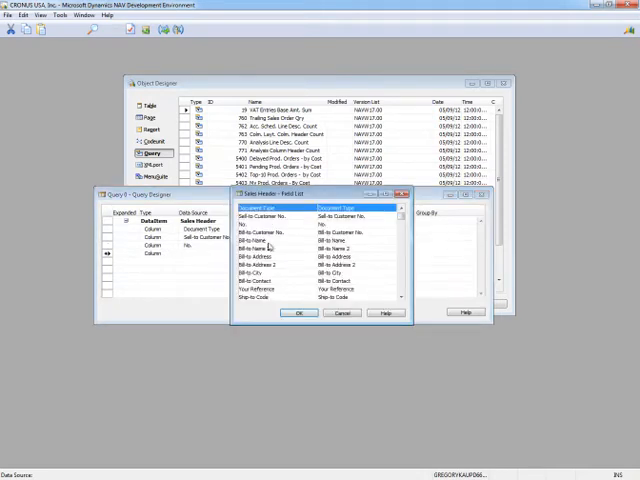
scroll(down, 3)
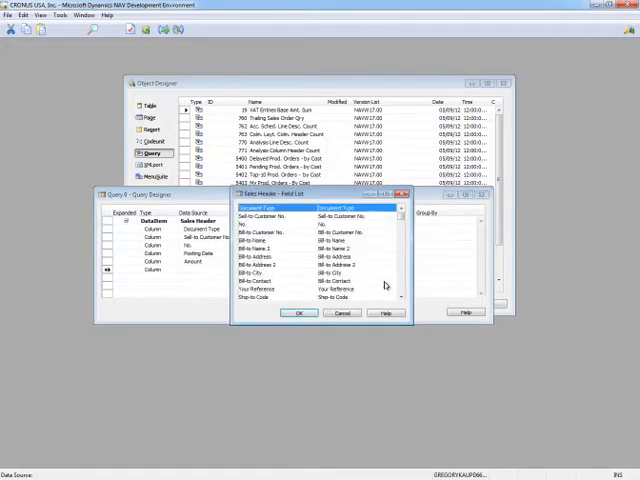
scroll(down, 3)
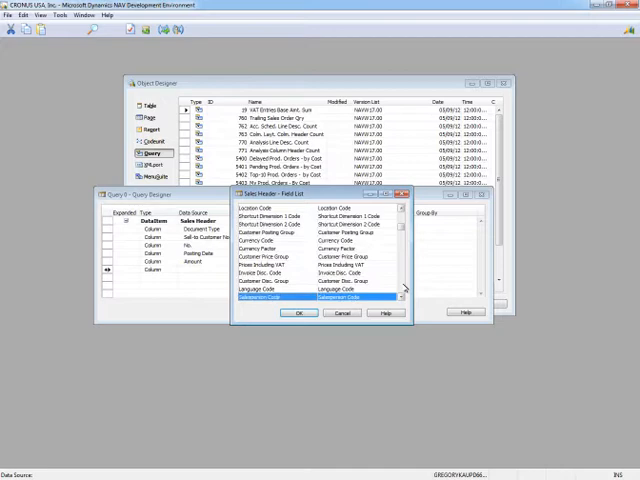
scroll(down, 3)
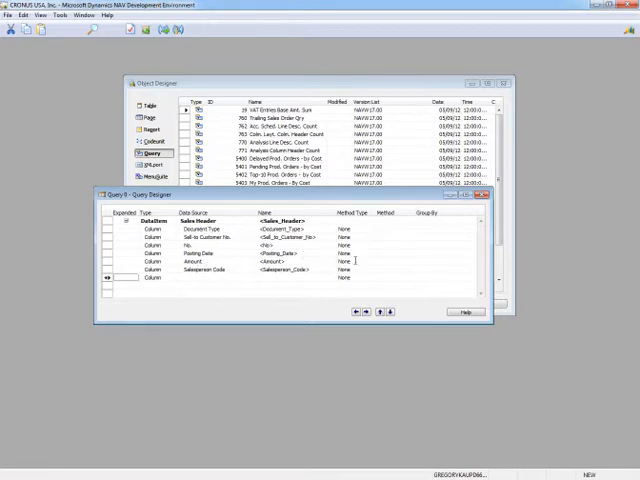
Step: Set the Posting Date column's Method Type to Date and choose its date method
click(378, 260)
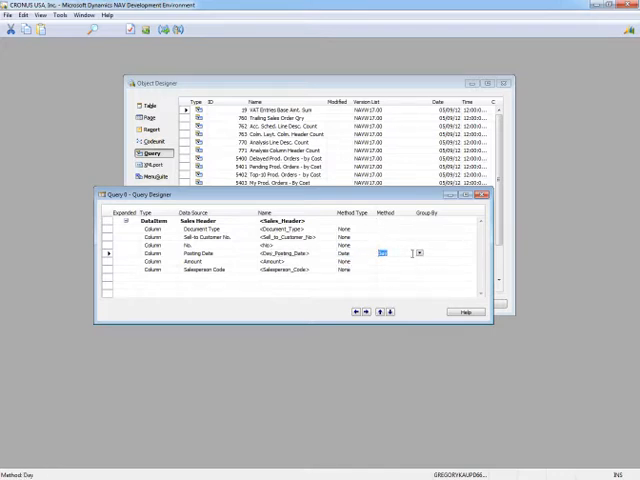
click(420, 252)
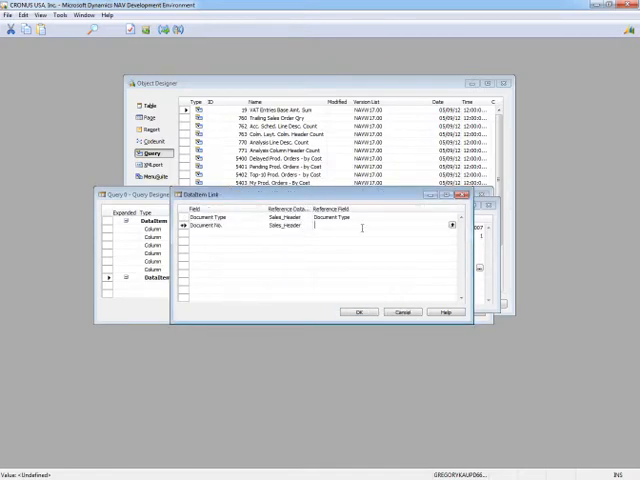
Step: Map the second data item's Document No. to Sales Header No. in the DataItemLink
text(No.)
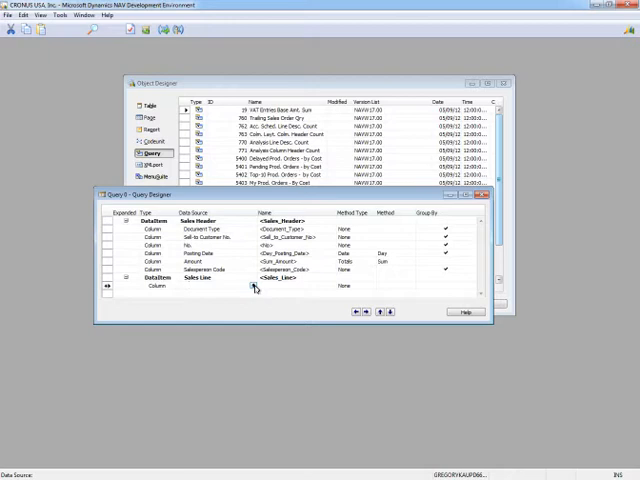
Step: Add the Sales Line fields Type, Quantity and Location Code as query columns
click(200, 288)
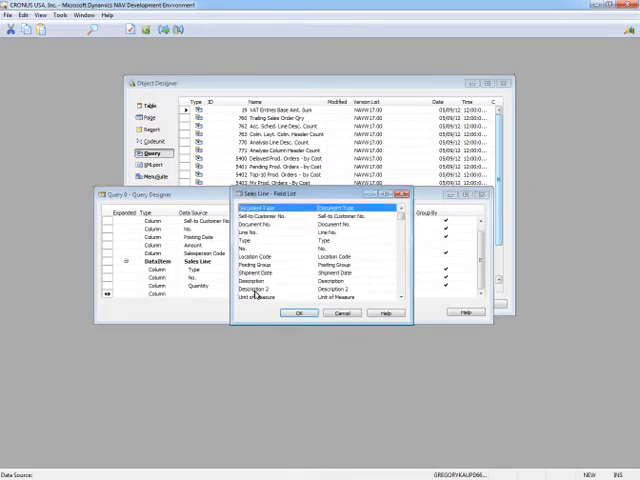
click(270, 256)
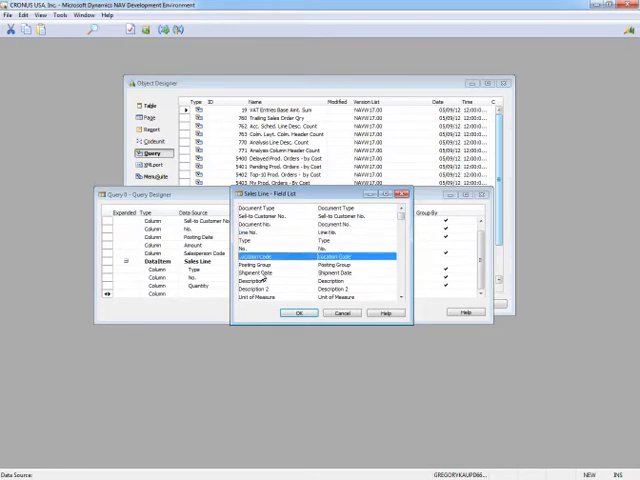
click(300, 312)
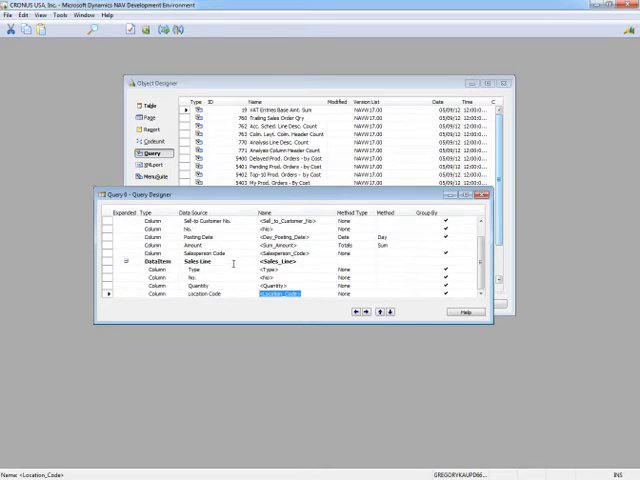
Step: Rename the No. column to Document_No
click(270, 228)
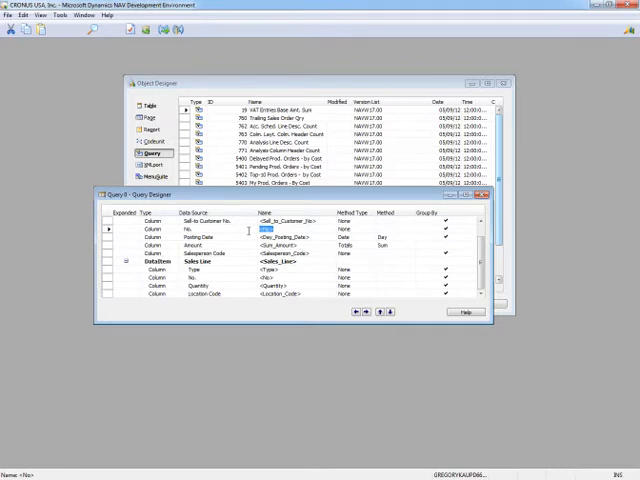
text(Document_)
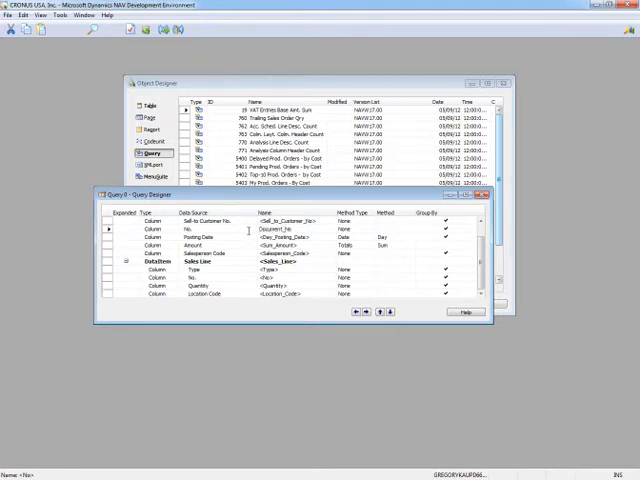
Step: Save the query as ID 50000 named Sales Header and Lines
click(264, 236)
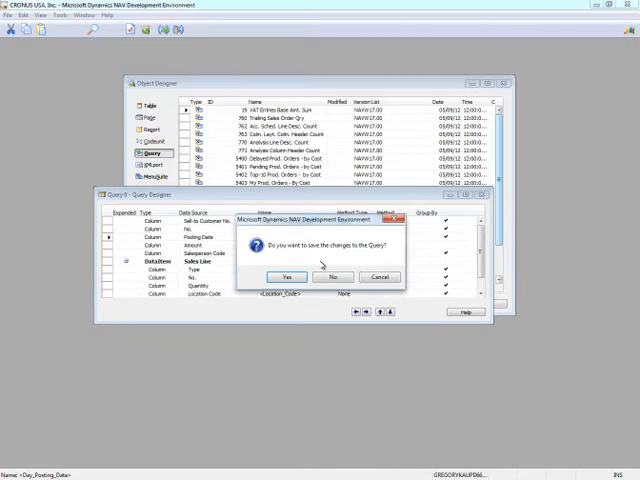
click(288, 276)
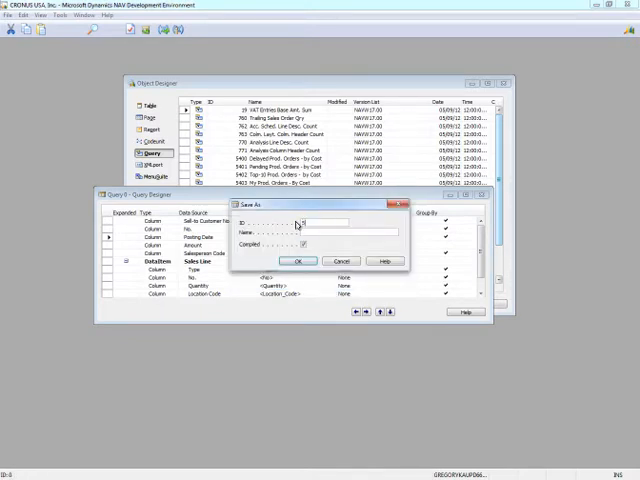
text(50000)
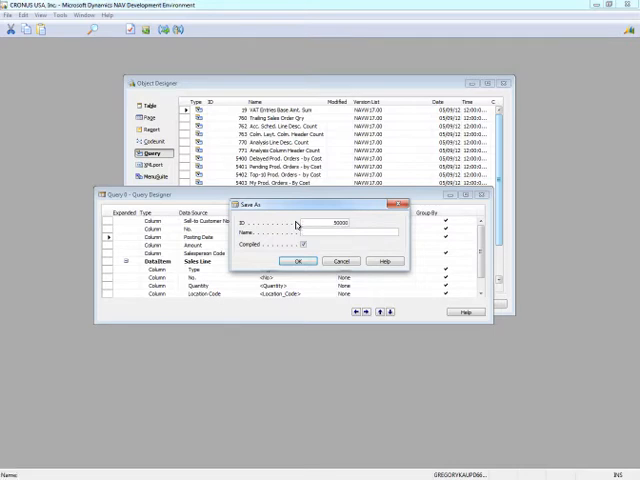
text(Sales Header and Lines)
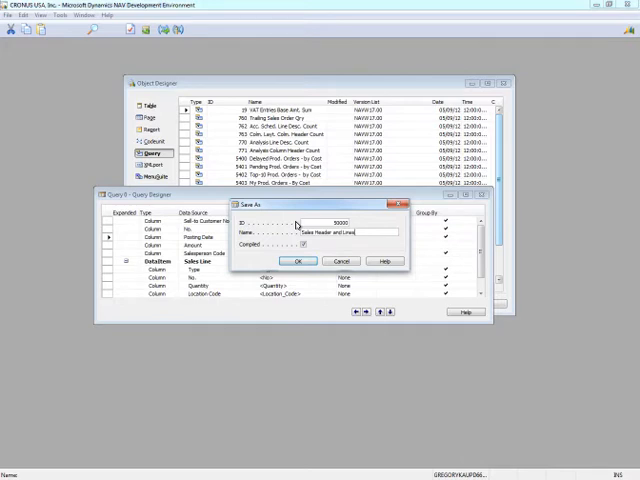
click(300, 260)
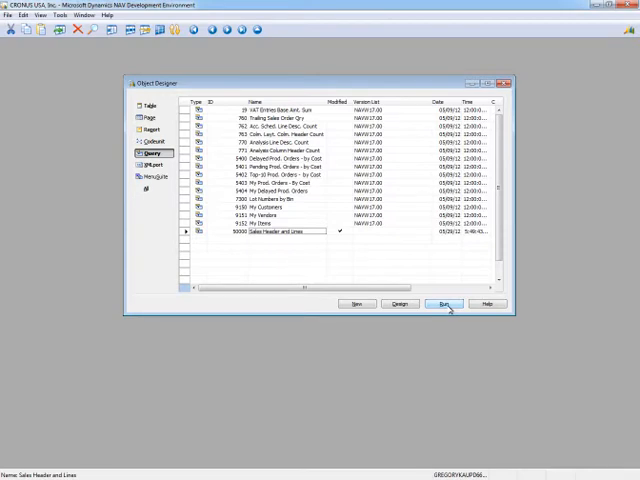
Step: Run query 50000 to preview its sales order rows with quantities and locations
click(442, 304)
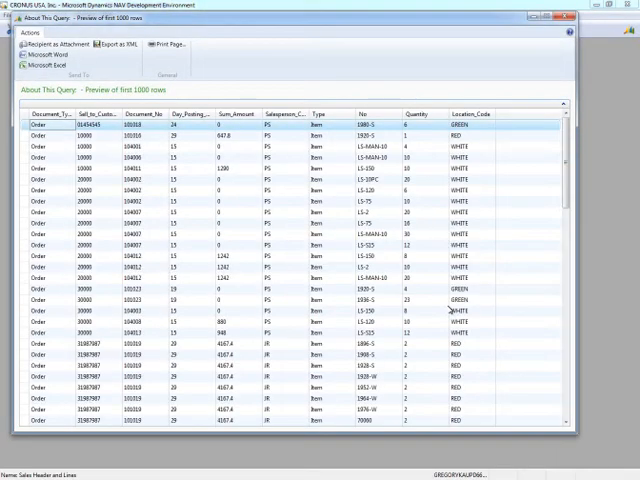
mouse_move(628, 442)
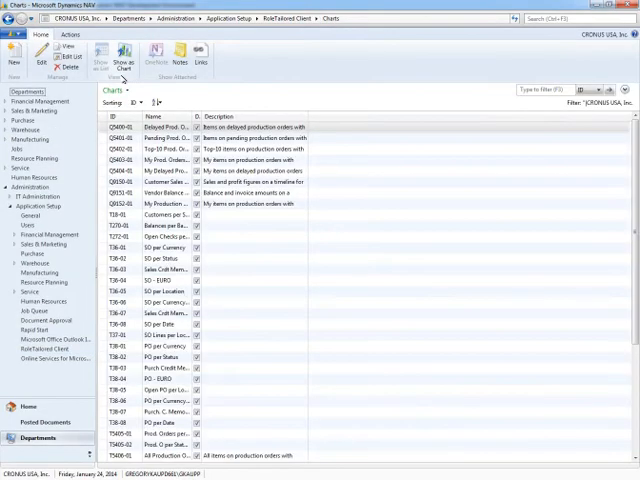
mouse_move(168, 304)
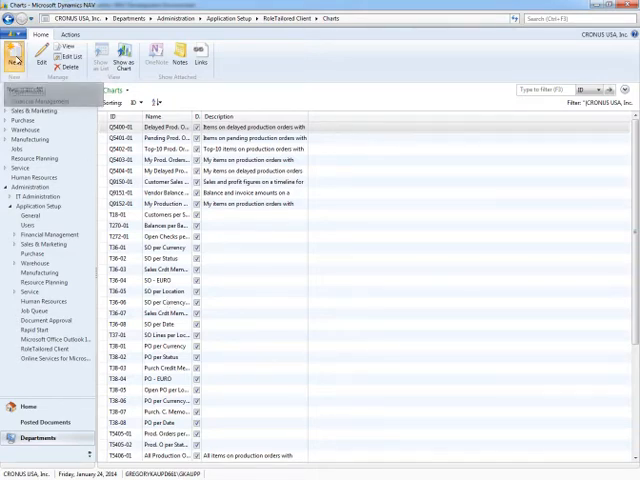
Step: Create a new Generic Chart Setup card from the Charts list
click(14, 52)
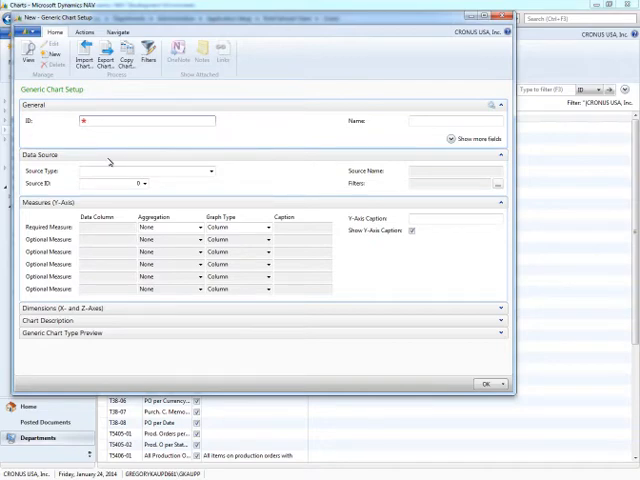
Step: Give the chart ID 50000 and the name Sales Header and Lines
text(58)
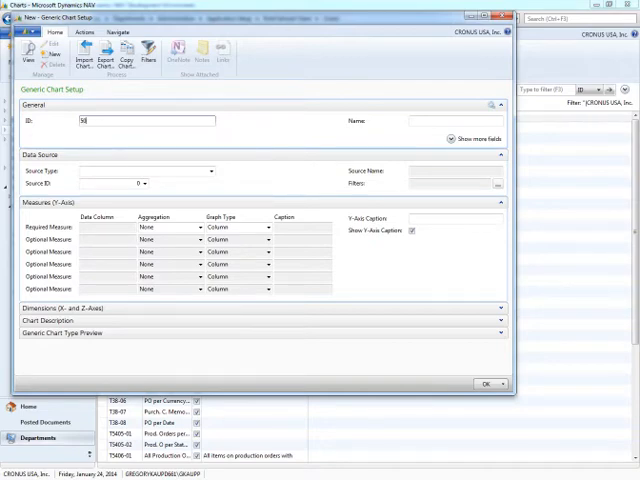
text(0000)
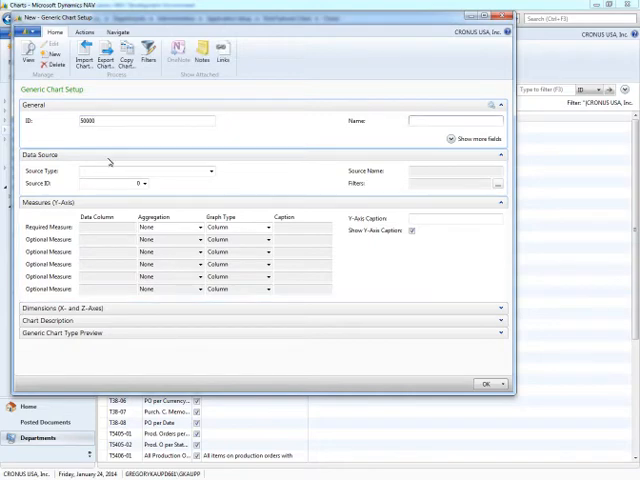
text(Sales Header and Lines)
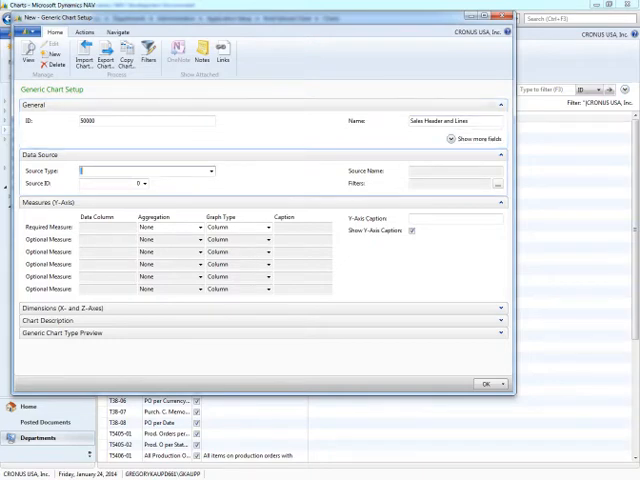
Step: Set the chart's data Source Type to Query
click(210, 170)
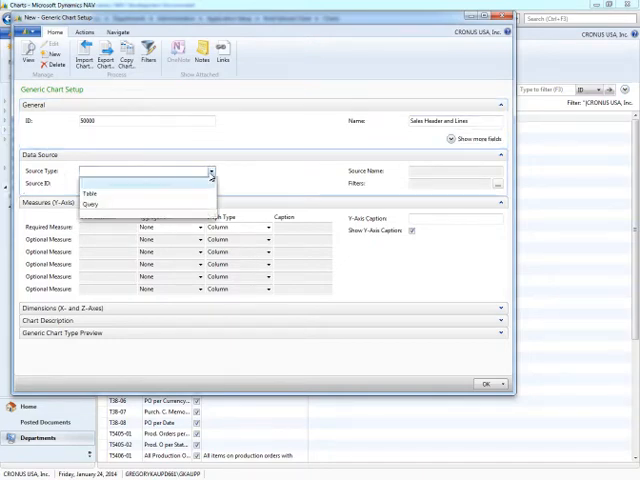
click(92, 204)
text(50000)
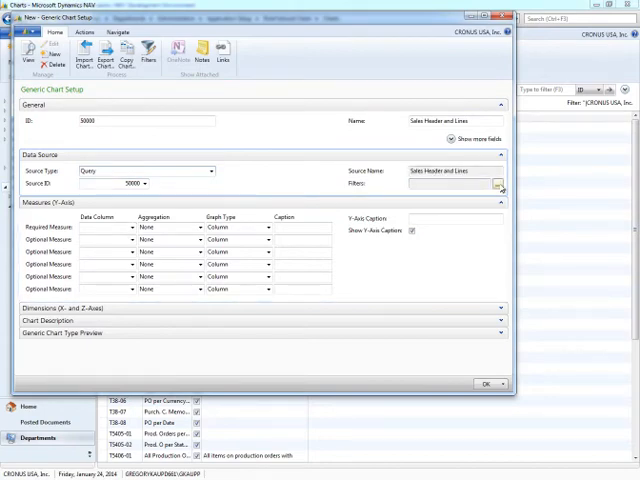
Step: Filter the chart data to Document_Type = Order and confirm
click(498, 184)
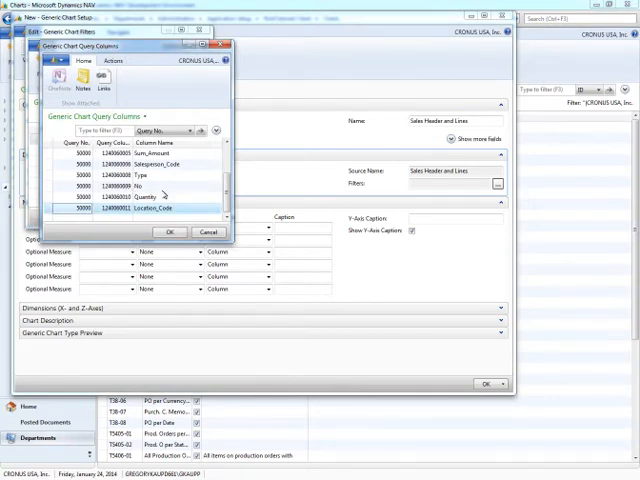
scroll(up, 3)
text(Order)
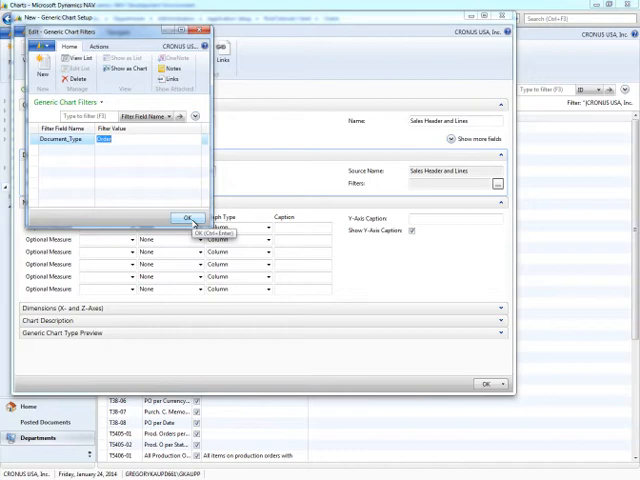
click(188, 218)
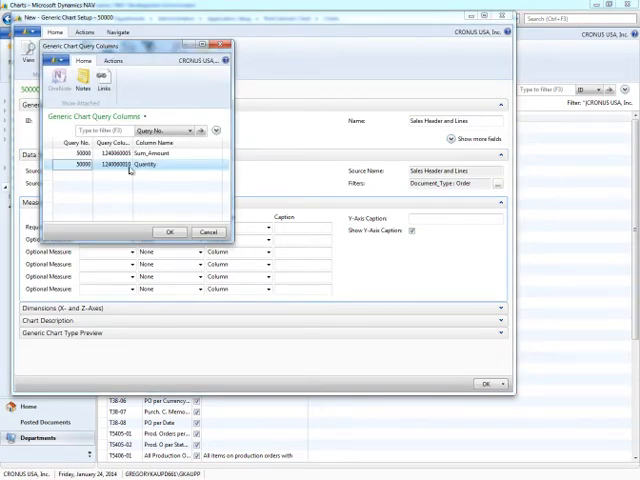
Step: Measure Quantity with Sum aggregation, shown as a Column graph
click(170, 232)
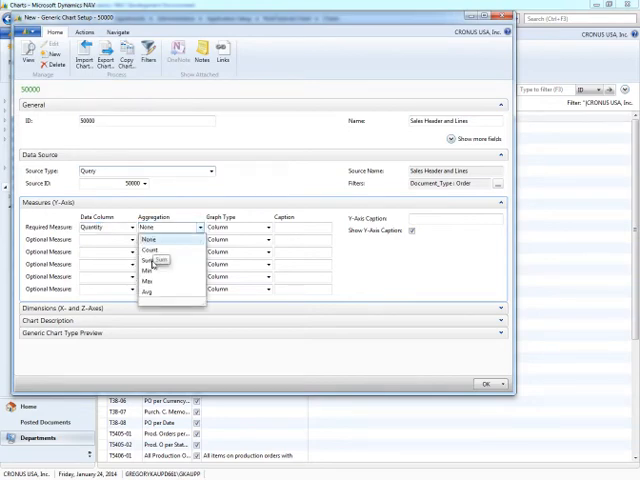
click(156, 260)
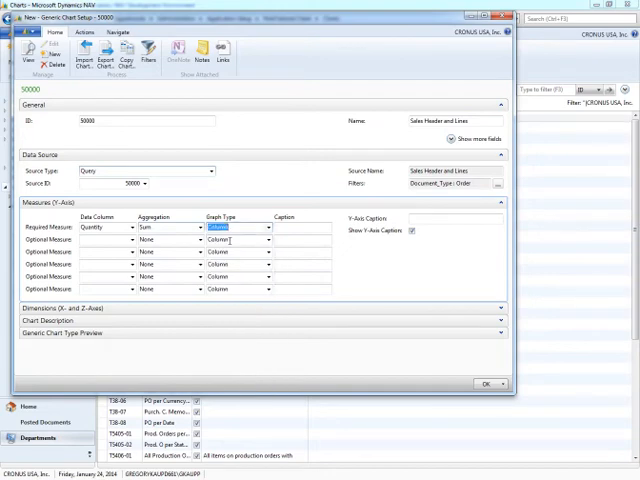
click(198, 228)
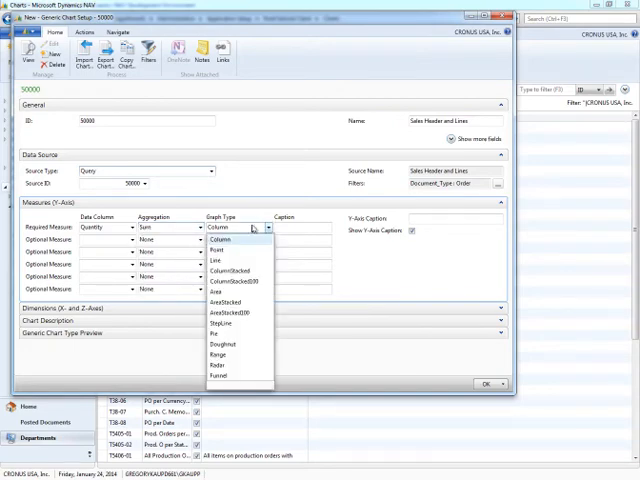
click(218, 238)
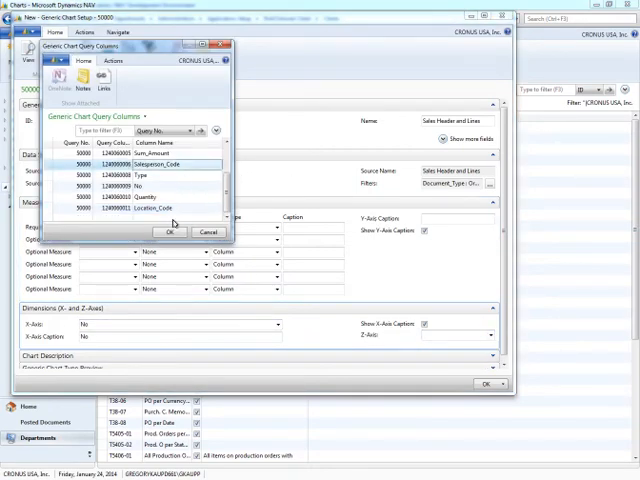
Step: Use No as the X-axis column, then close the Generic Chart Setup card
click(168, 232)
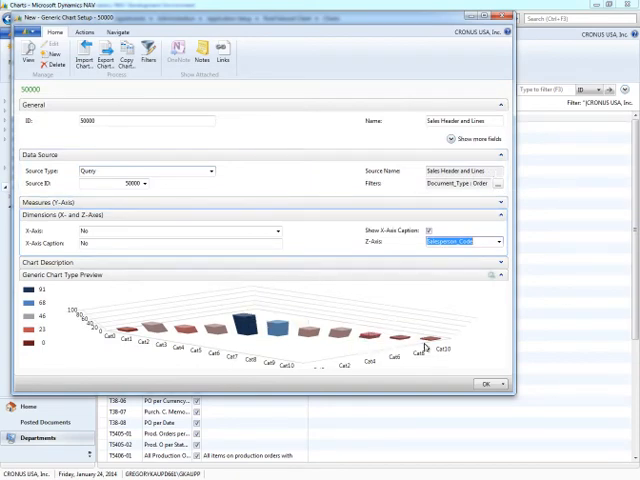
mouse_move(420, 348)
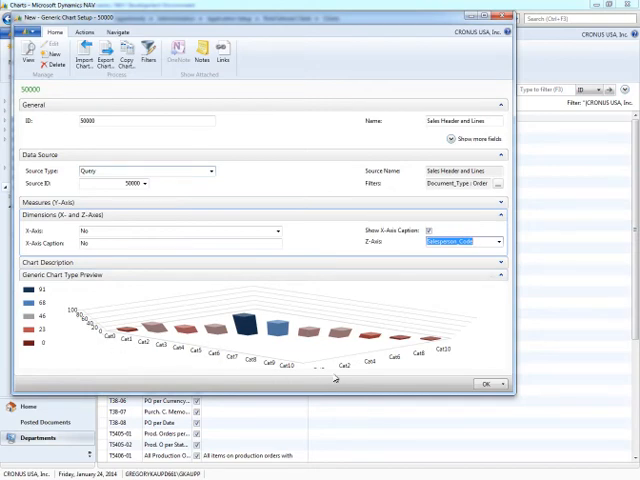
mouse_move(448, 344)
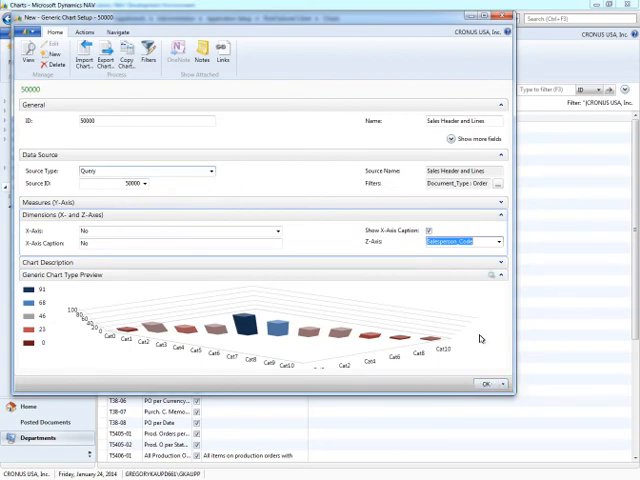
mouse_move(484, 384)
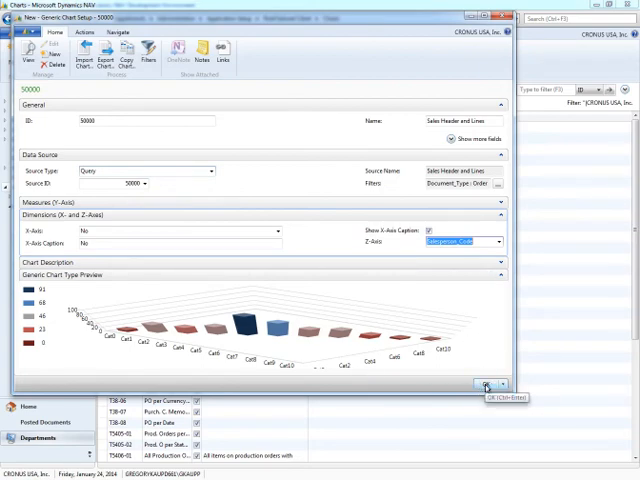
click(484, 384)
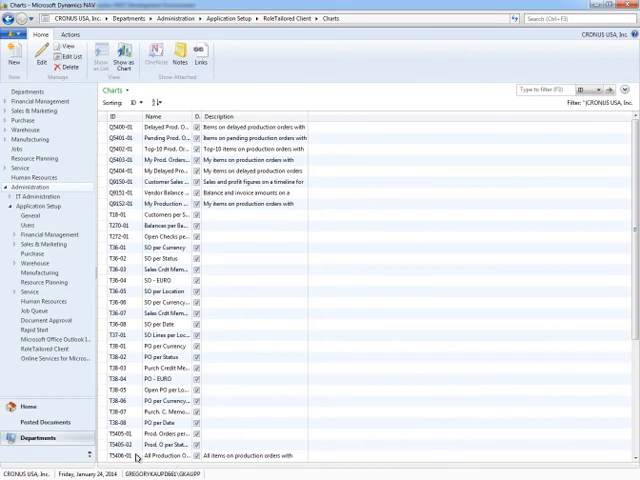
Step: Add a blank chart part to the Sales Order Processor Role Center and list its available charts
click(28, 408)
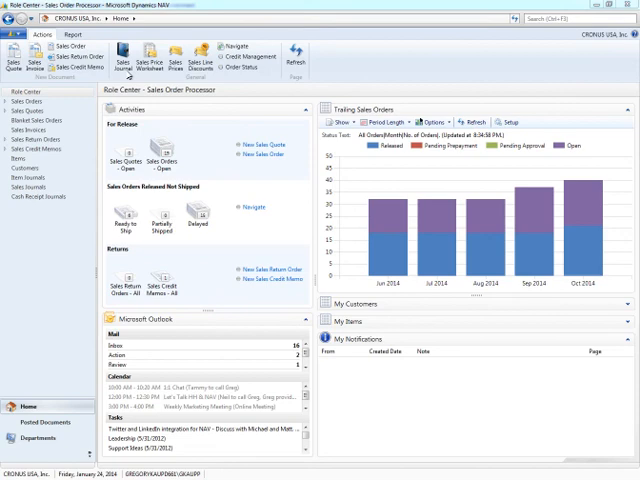
mouse_move(128, 74)
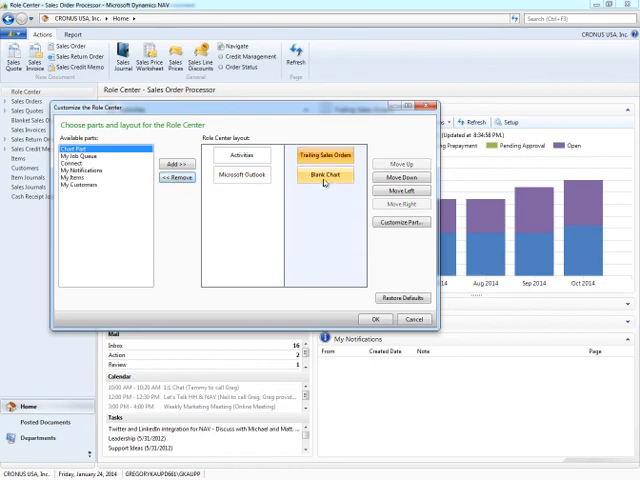
click(324, 176)
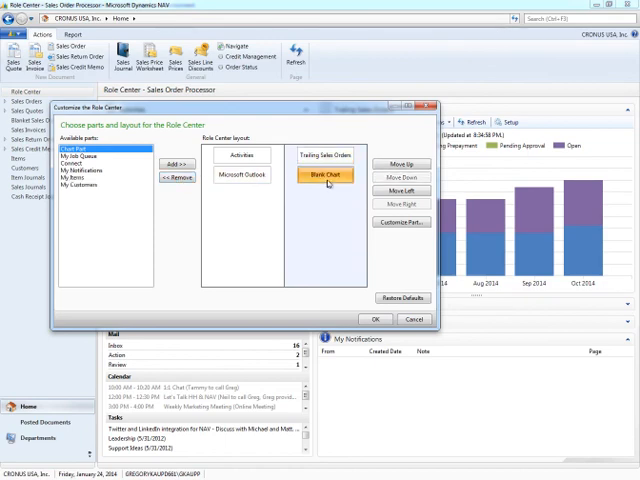
click(400, 220)
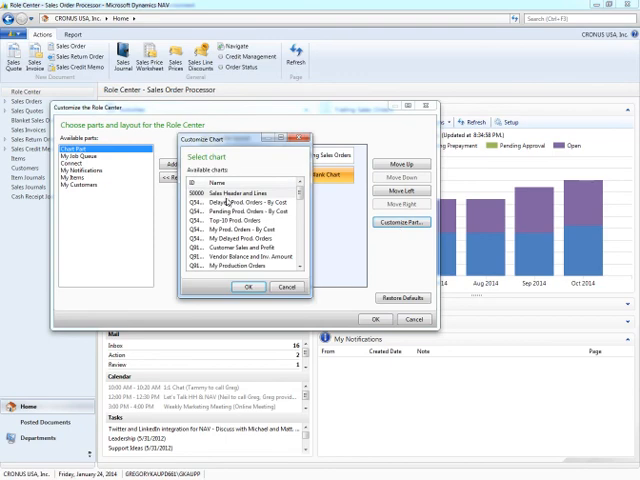